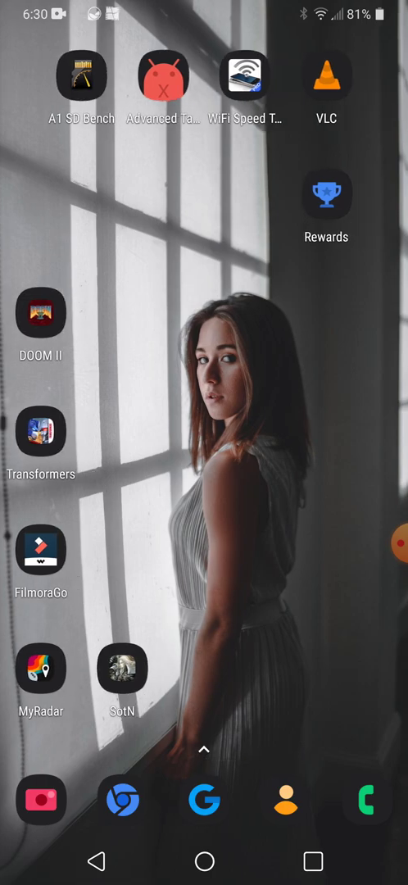
Launch the OneUI Dark Icon Pack from the second home screen page and browse its Home tab
{"action": "scroll", "scroll_direction": "left", "scroll_amount": 3}
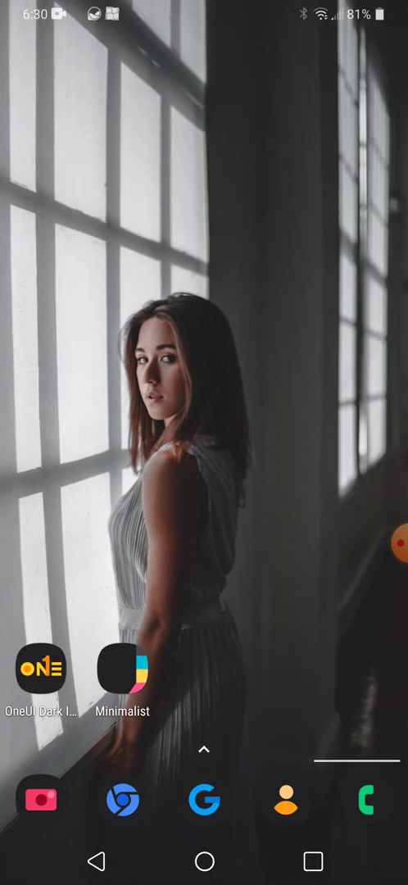
{"action": "left_click", "coordinate": [41, 668]}
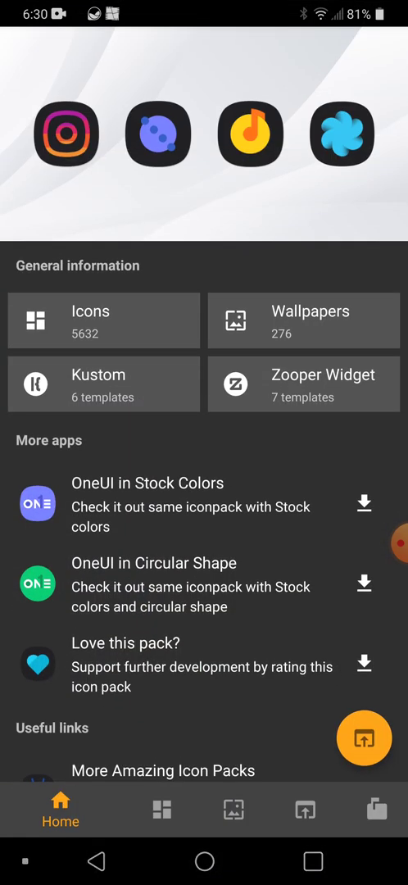
{"action": "scroll", "scroll_direction": "down", "scroll_amount": 3}
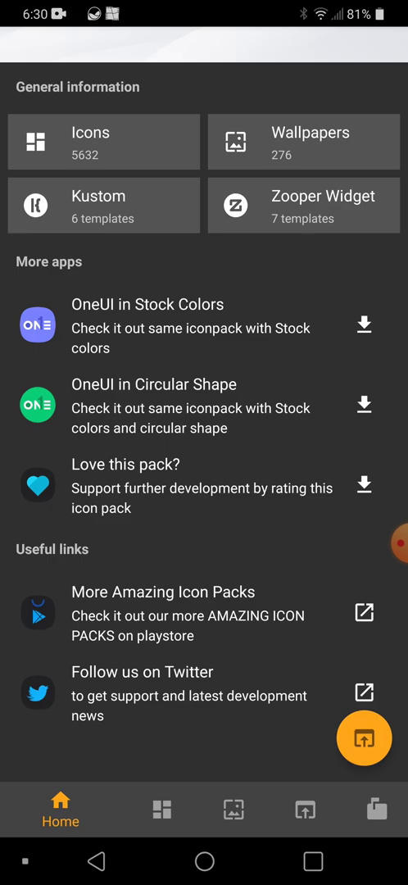
{"action": "scroll", "scroll_direction": "down", "scroll_amount": 3}
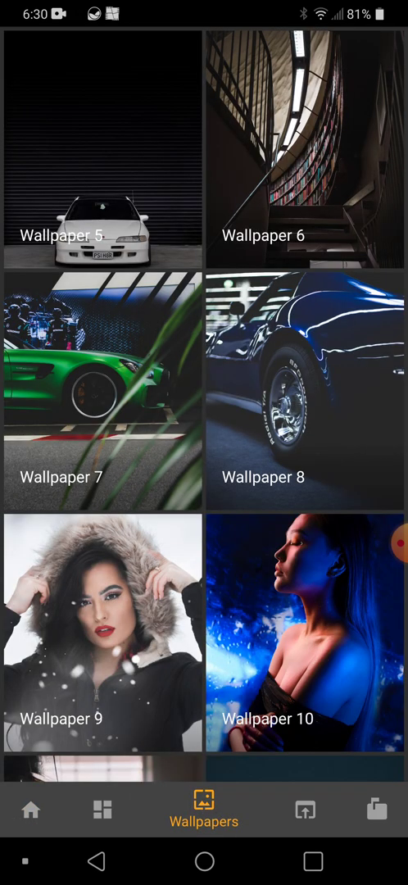
Browse down the Wallpapers grid until Wallpapers 21 through 26 are in view
{"action": "scroll", "scroll_direction": "down", "scroll_amount": 3}
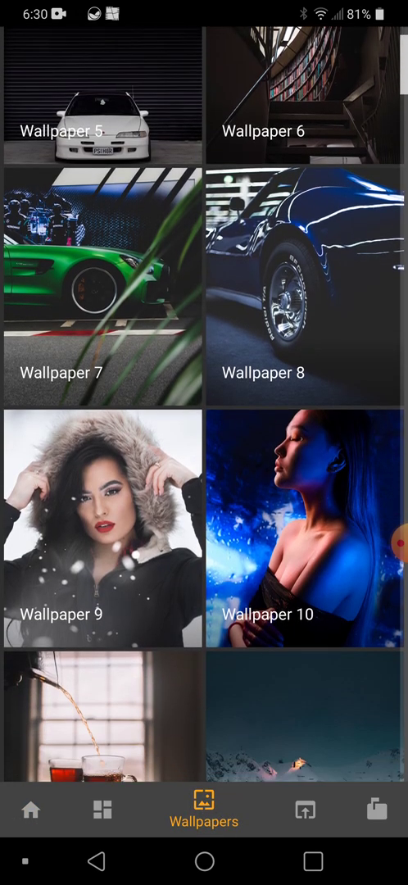
{"action": "scroll", "scroll_direction": "down", "scroll_amount": 3}
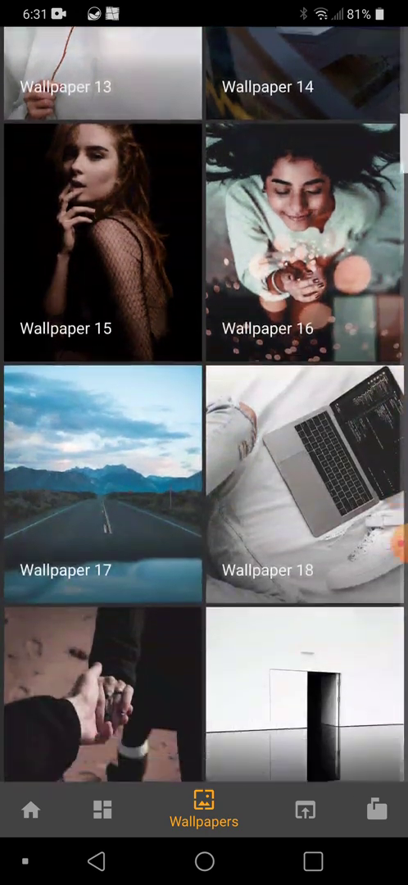
{"action": "scroll", "scroll_direction": "down", "scroll_amount": 3}
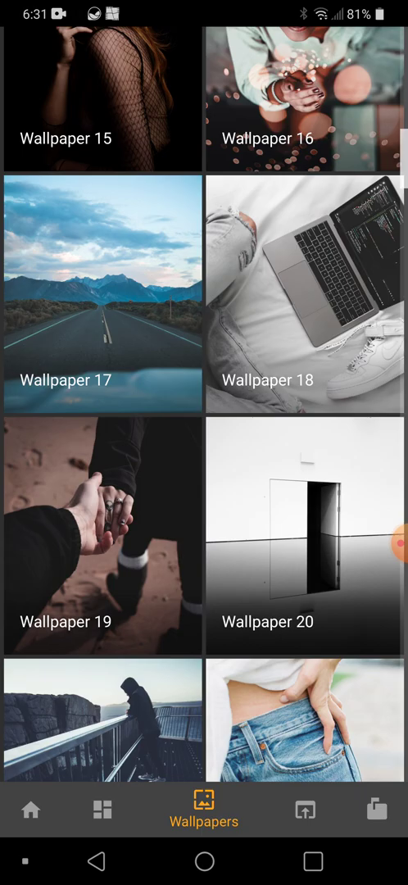
{"action": "scroll", "scroll_direction": "down", "scroll_amount": 3}
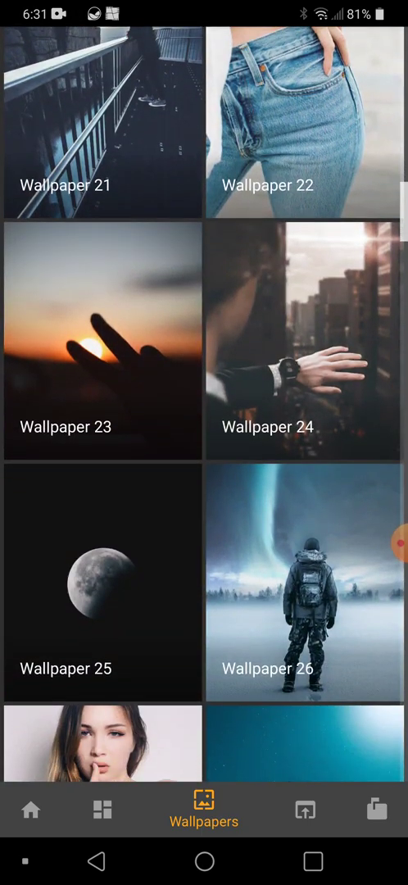
Download Wallpaper 26 (hiker under the northern lights), choosing REPLACE over the saved copy, and return to the gallery
{"action": "left_click", "coordinate": [304, 584]}
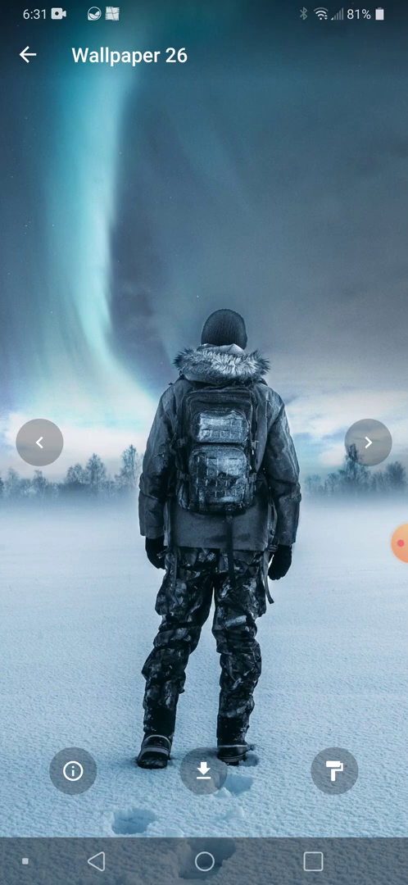
{"action": "left_click", "coordinate": [203, 770]}
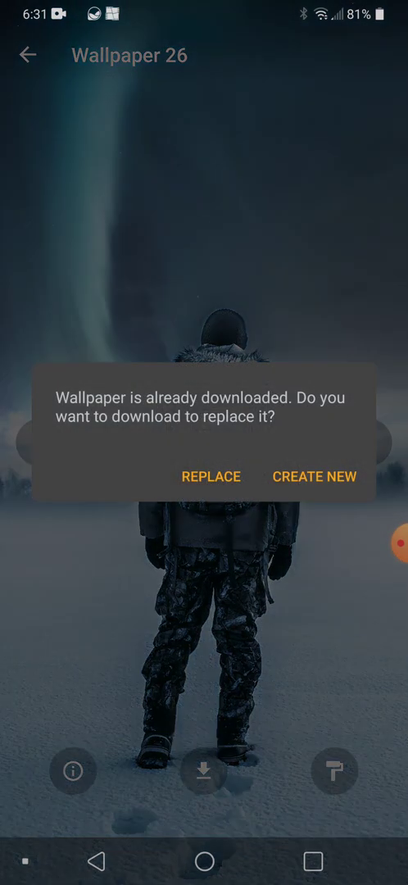
{"action": "left_click", "coordinate": [209, 475]}
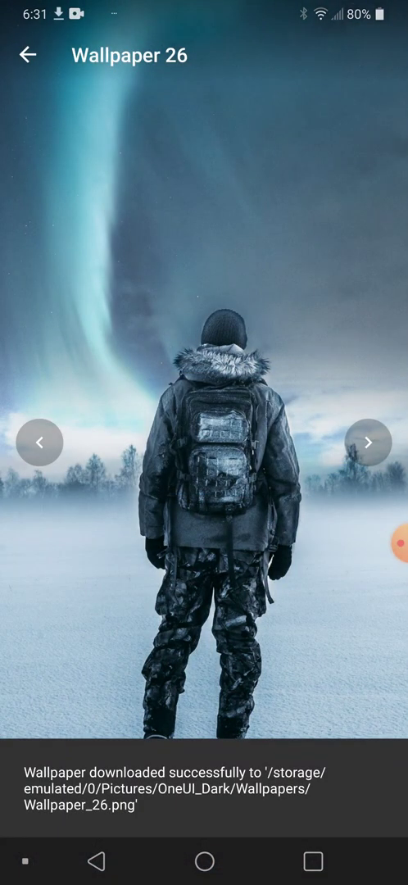
{"action": "left_click", "coordinate": [28, 56]}
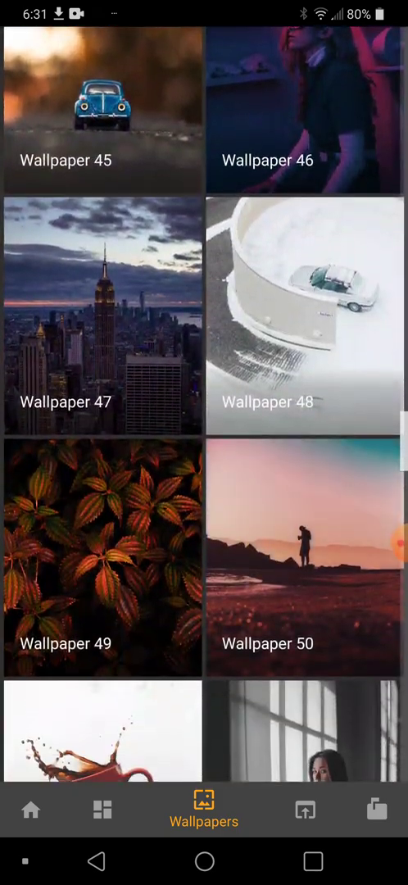
Apply Wallpaper 52 (woman by the window) as the home screen wallpaper via the paint-roller button
{"action": "scroll", "scroll_direction": "down", "scroll_amount": 3}
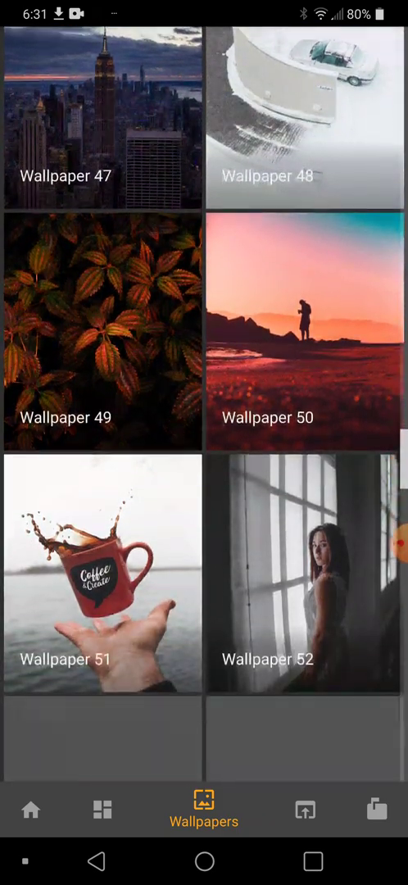
{"action": "left_click", "coordinate": [304, 576]}
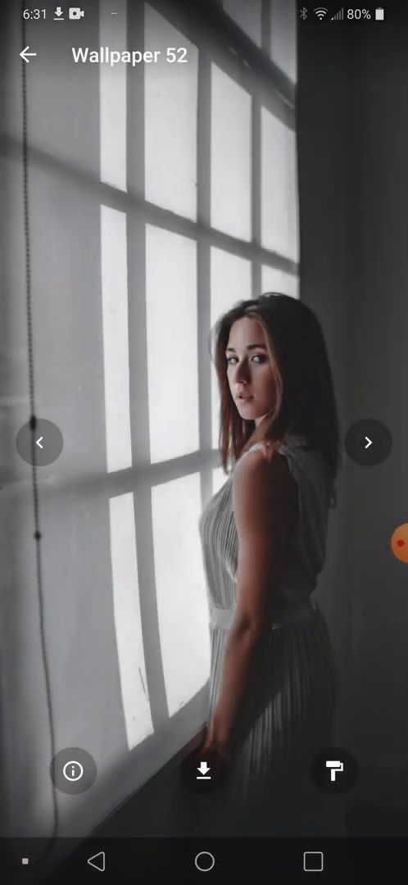
{"action": "left_click", "coordinate": [334, 770]}
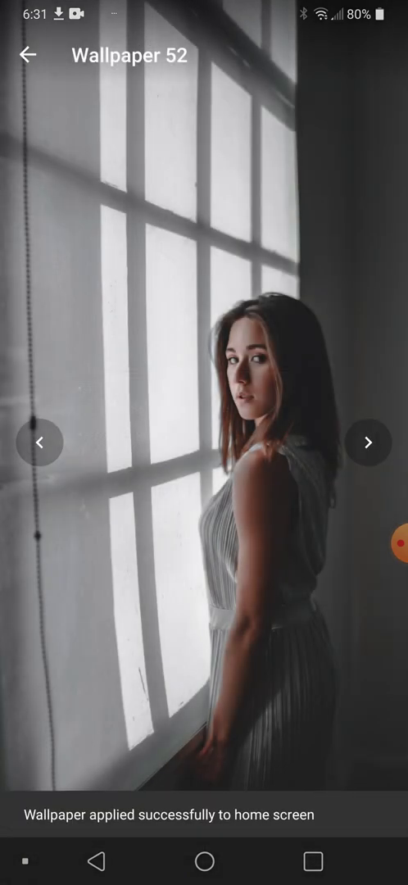
{"action": "left_click", "coordinate": [26, 56]}
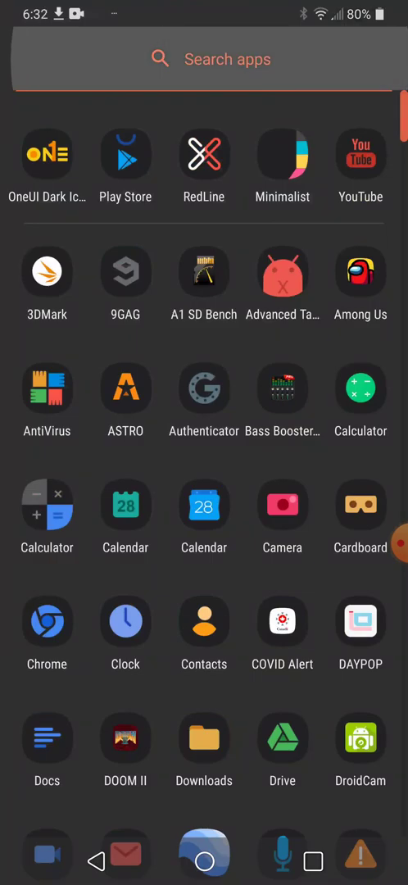
Confirm Wallpaper 52 on the home screen, then return through the app drawer to the pack's wallpaper gallery around Wallpapers 49–54
{"action": "left_click", "coordinate": [203, 59]}
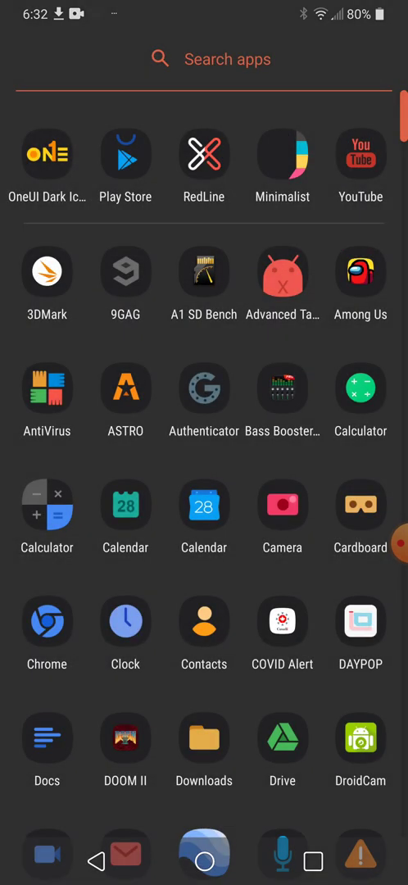
{"action": "scroll", "scroll_direction": "down", "scroll_amount": 3}
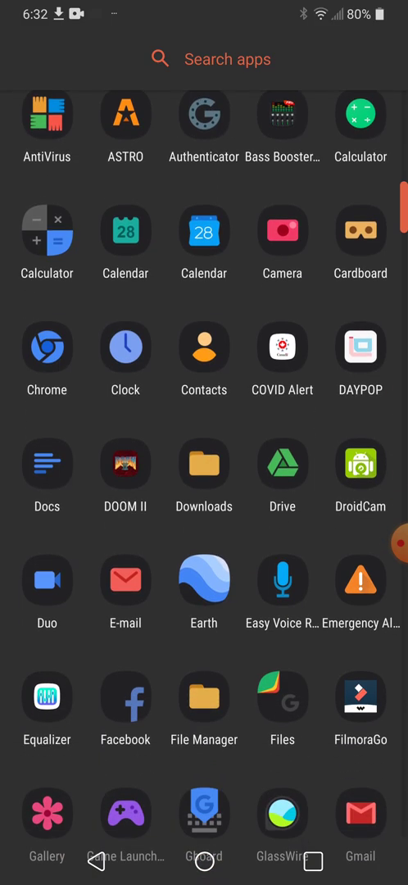
{"action": "scroll", "scroll_direction": "down", "scroll_amount": 3}
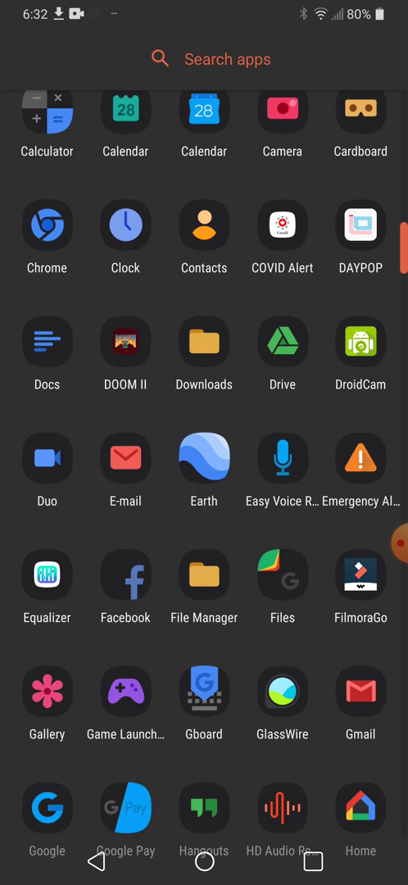
{"action": "scroll", "scroll_direction": "down", "scroll_amount": 3}
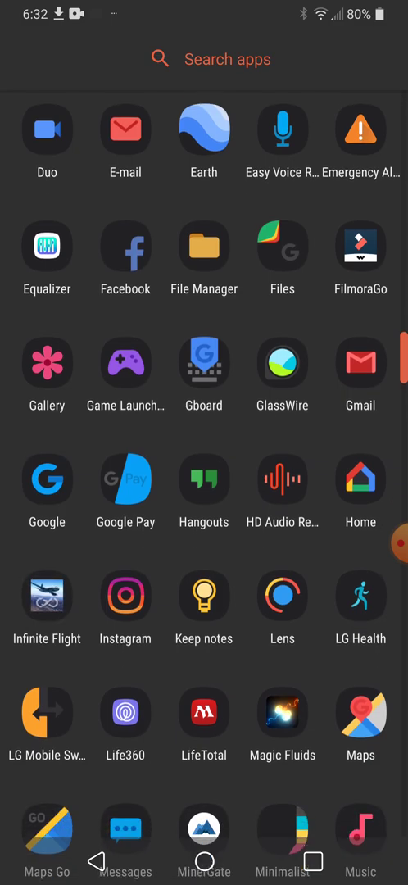
{"action": "scroll", "scroll_direction": "down", "scroll_amount": 3}
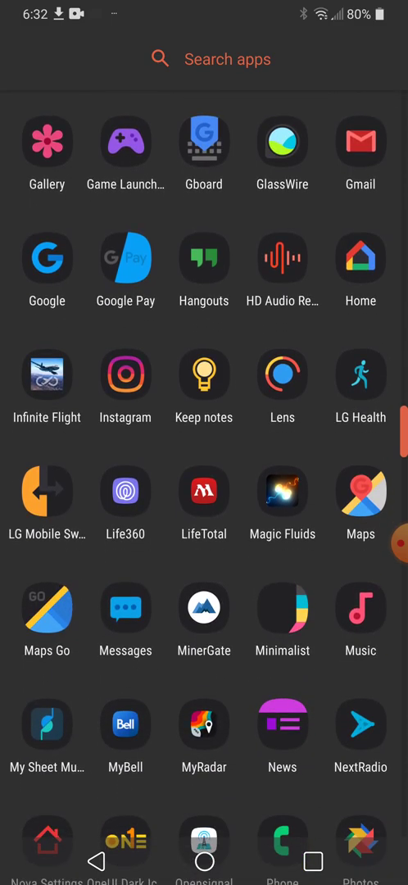
{"action": "scroll", "scroll_direction": "down", "scroll_amount": 3}
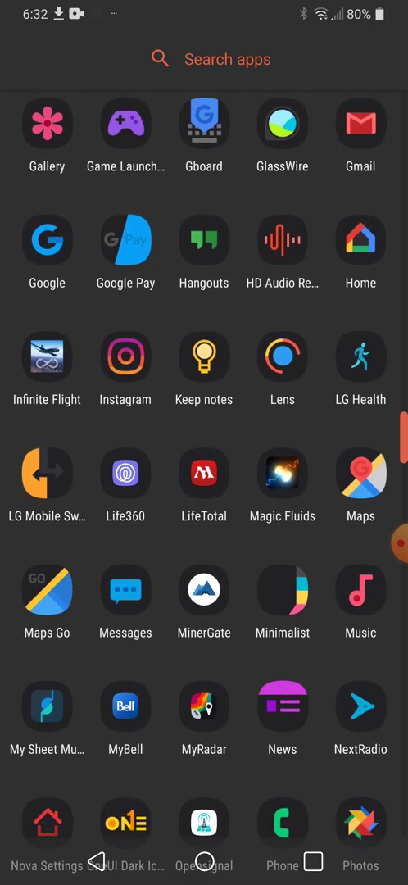
{"action": "scroll", "scroll_direction": "down", "scroll_amount": 3}
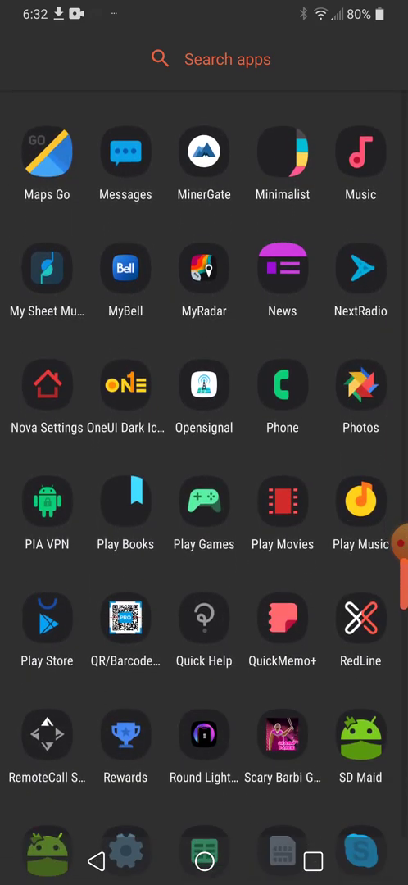
{"action": "scroll", "scroll_direction": "down", "scroll_amount": 3}
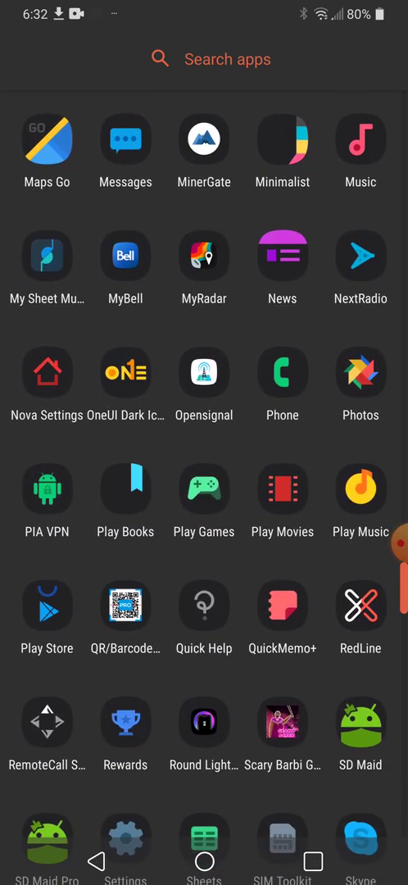
{"action": "scroll", "scroll_direction": "down", "scroll_amount": 3}
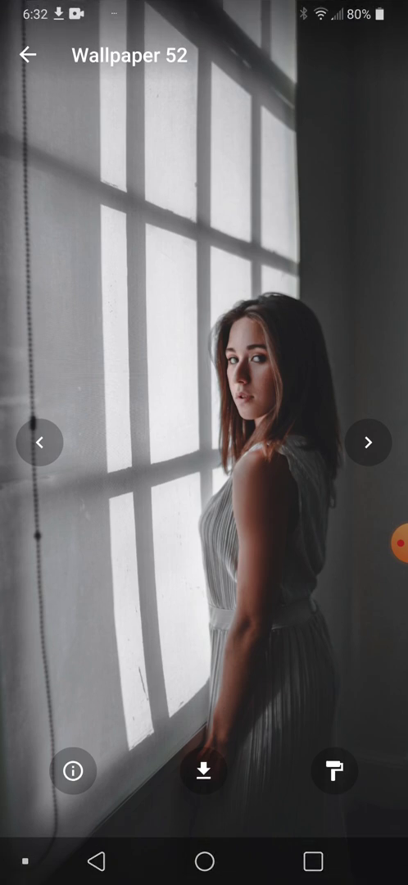
{"action": "left_click", "coordinate": [30, 56]}
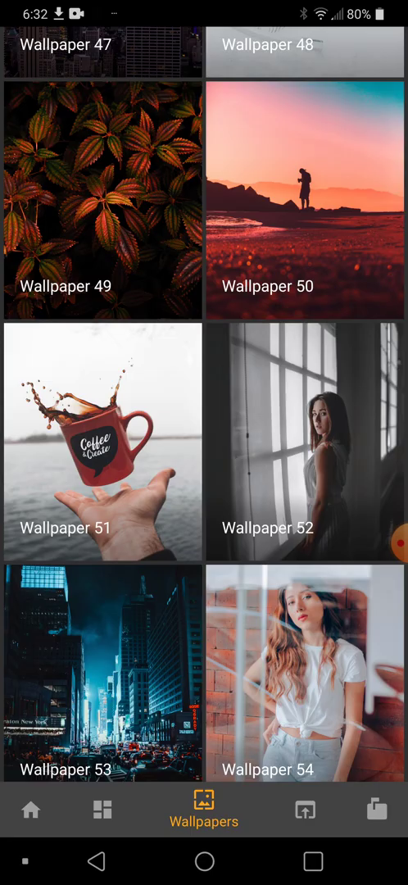
{"action": "left_click", "coordinate": [102, 809]}
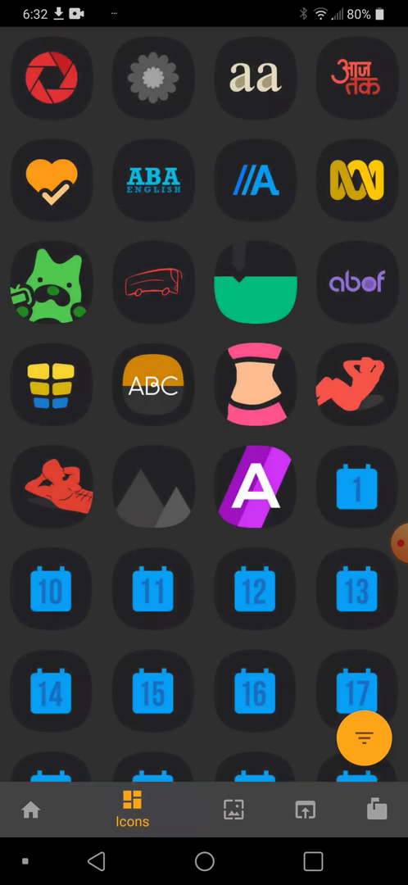
{"action": "scroll", "scroll_direction": "down", "scroll_amount": 3}
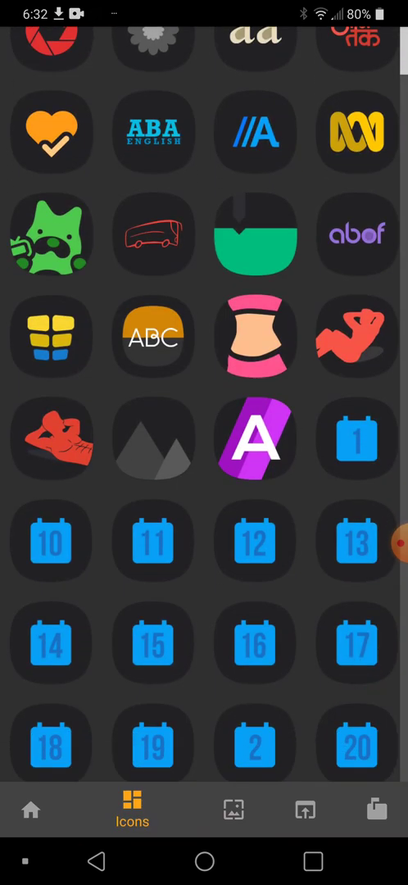
{"action": "scroll", "scroll_direction": "down", "scroll_amount": 3}
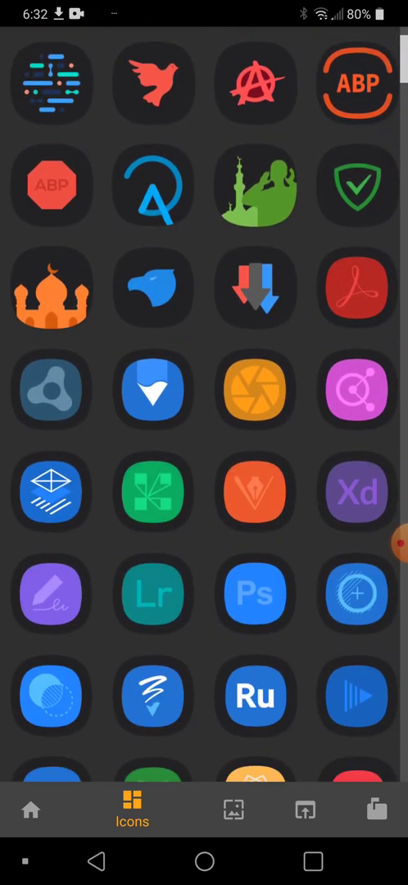
{"action": "scroll", "scroll_direction": "down", "scroll_amount": 3}
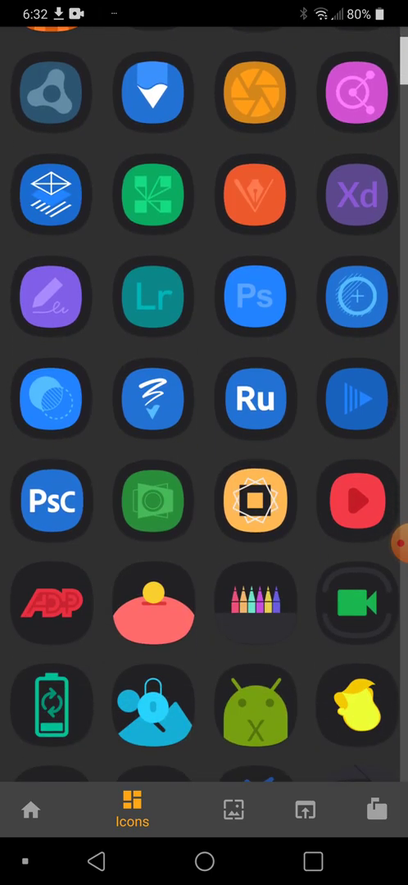
{"action": "scroll", "scroll_direction": "down", "scroll_amount": 3}
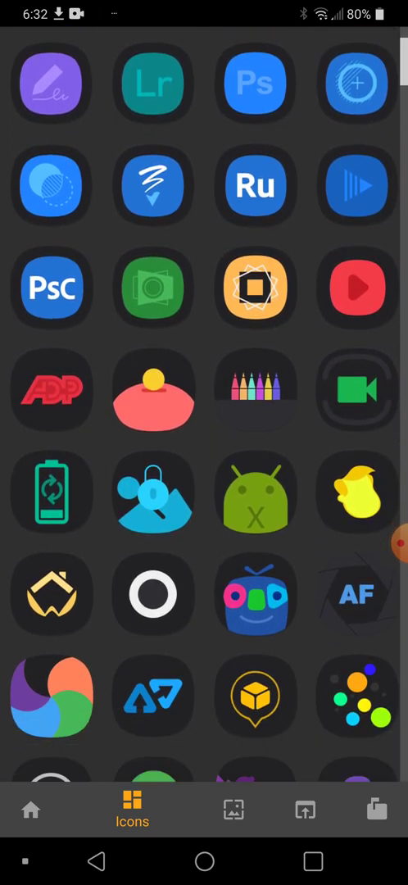
{"action": "scroll", "scroll_direction": "down", "scroll_amount": 3}
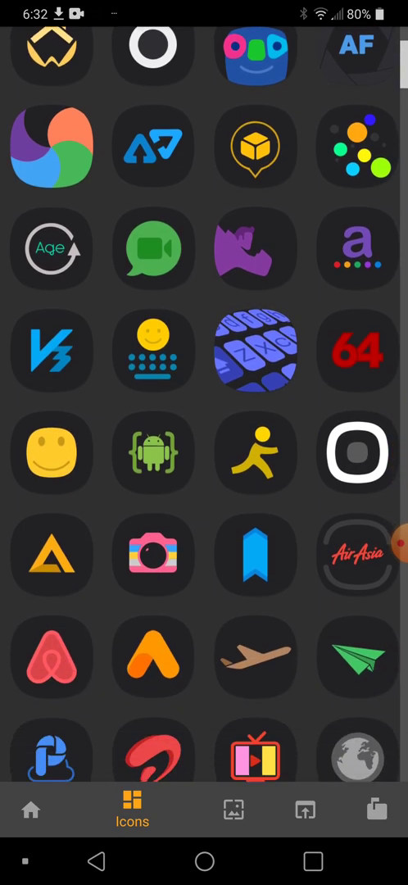
{"action": "scroll", "scroll_direction": "down", "scroll_amount": 3}
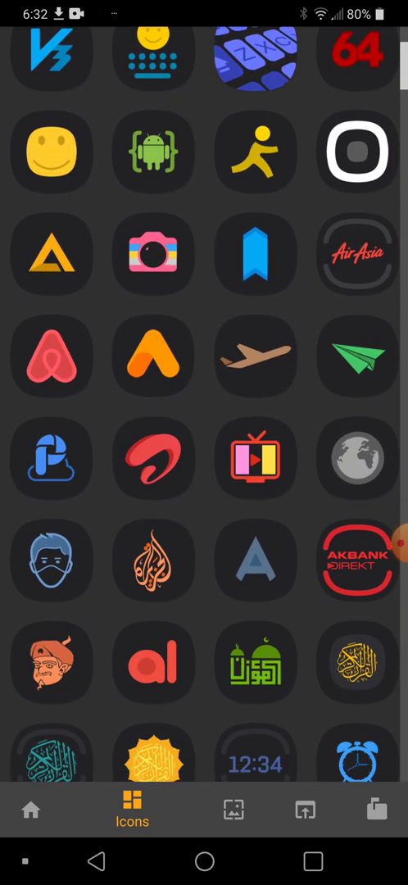
{"action": "scroll", "scroll_direction": "down", "scroll_amount": 3}
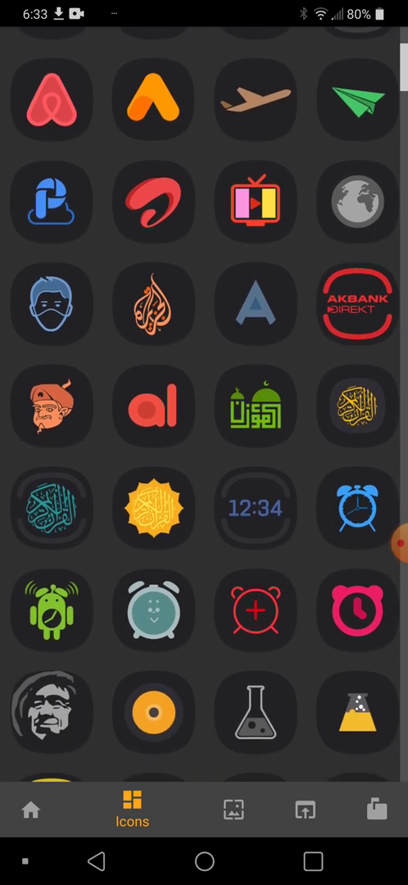
{"action": "scroll", "scroll_direction": "down", "scroll_amount": 3}
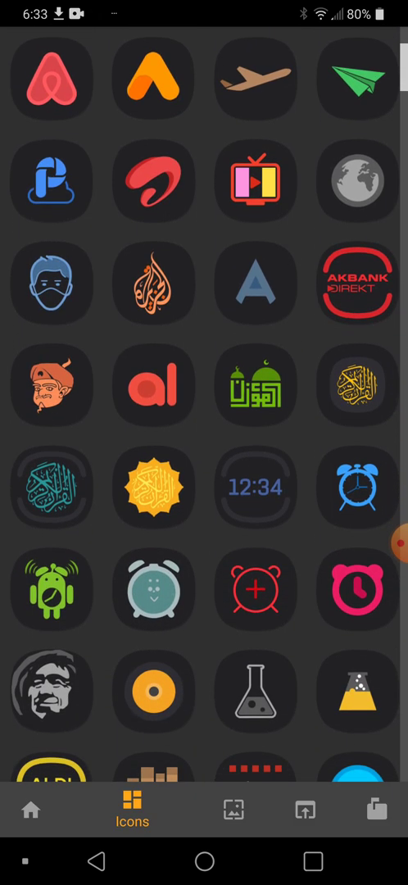
{"action": "scroll", "scroll_direction": "down", "scroll_amount": 3}
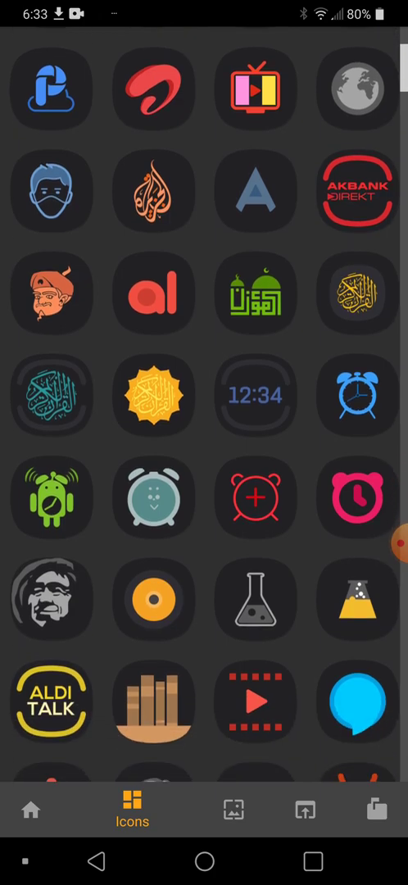
{"action": "scroll", "scroll_direction": "down", "scroll_amount": 3}
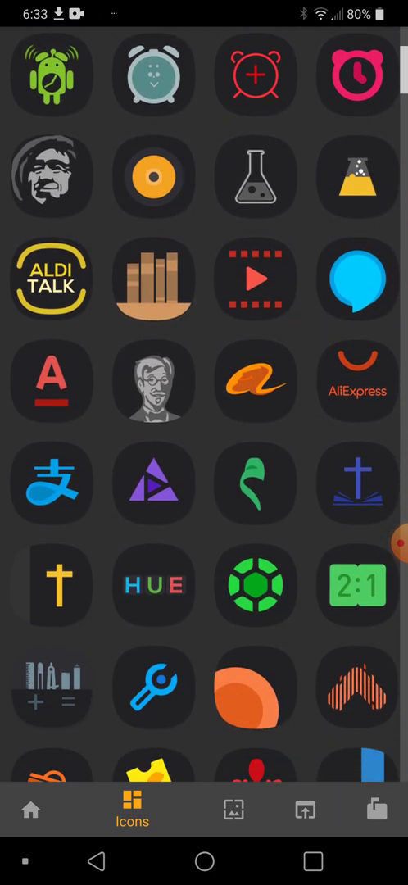
{"action": "scroll", "scroll_direction": "down", "scroll_amount": 3}
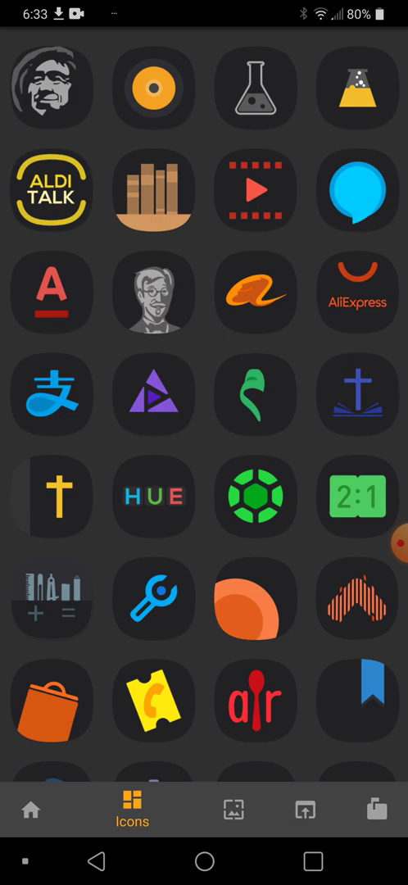
{"action": "scroll", "scroll_direction": "down", "scroll_amount": 3}
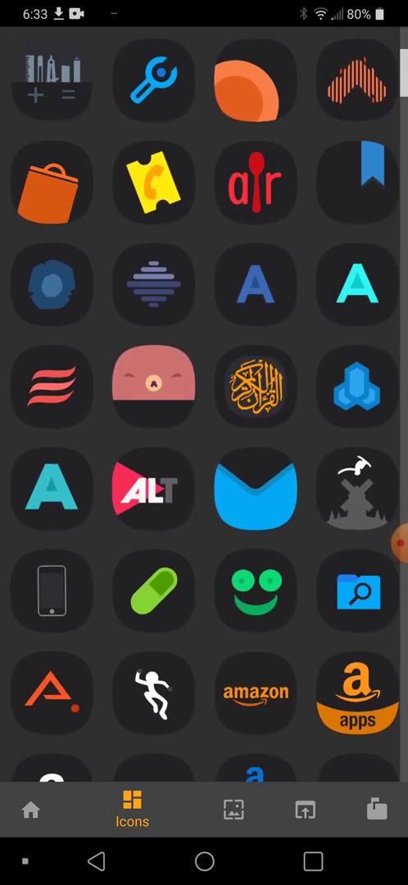
{"action": "scroll", "scroll_direction": "down", "scroll_amount": 3}
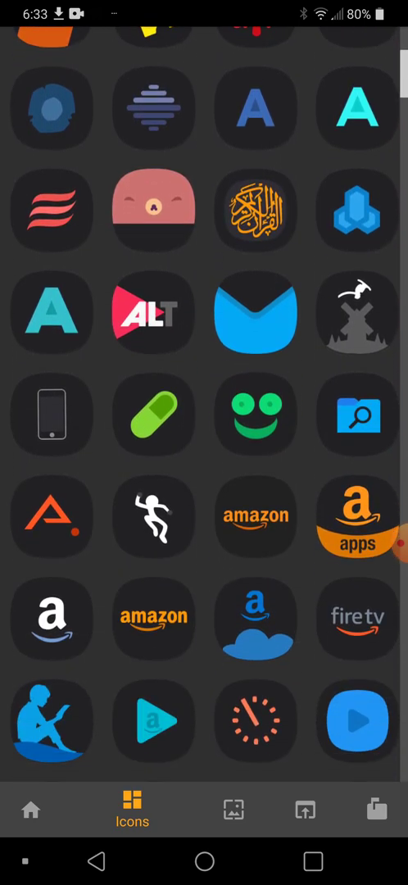
{"action": "scroll", "scroll_direction": "down", "scroll_amount": 3}
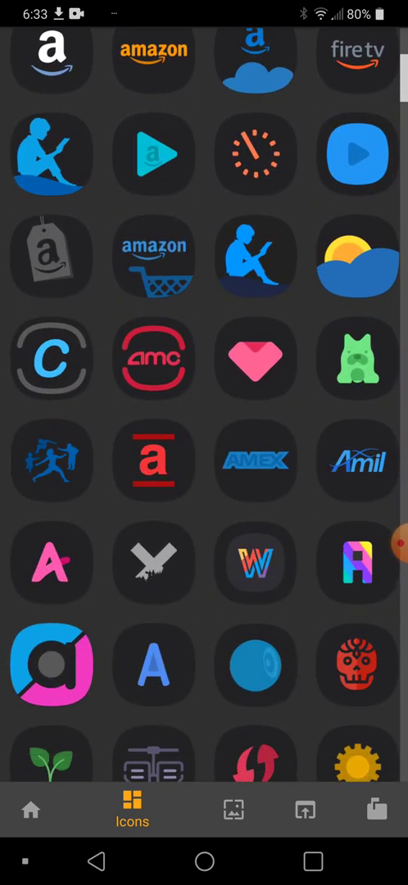
{"action": "left_click", "coordinate": [203, 809]}
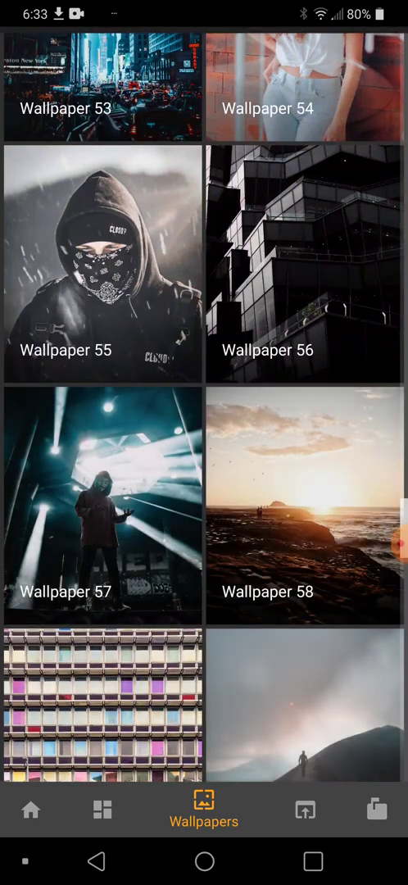
From the Apply tab choose Nova, landing on the ONE UI DARK Icon Pack Play Store listing
{"action": "left_click", "coordinate": [102, 503]}
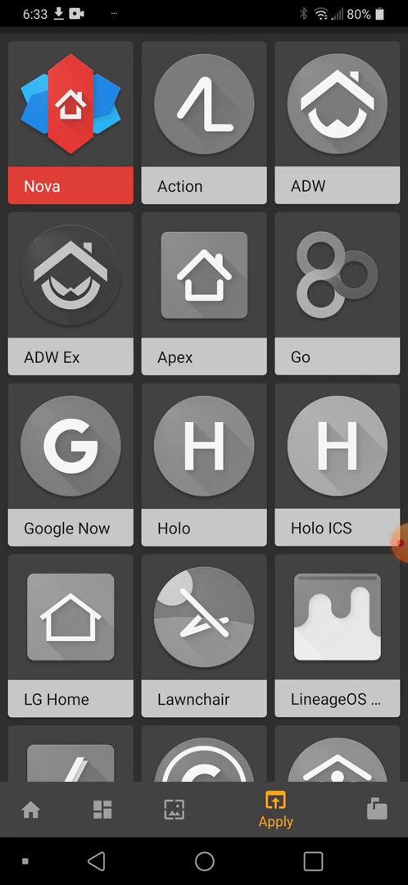
{"action": "left_click", "coordinate": [275, 811]}
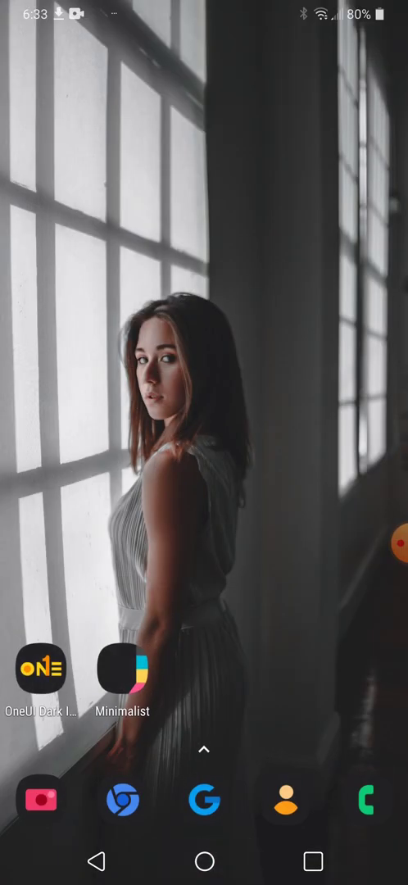
{"action": "scroll", "scroll_direction": "left", "scroll_amount": 3}
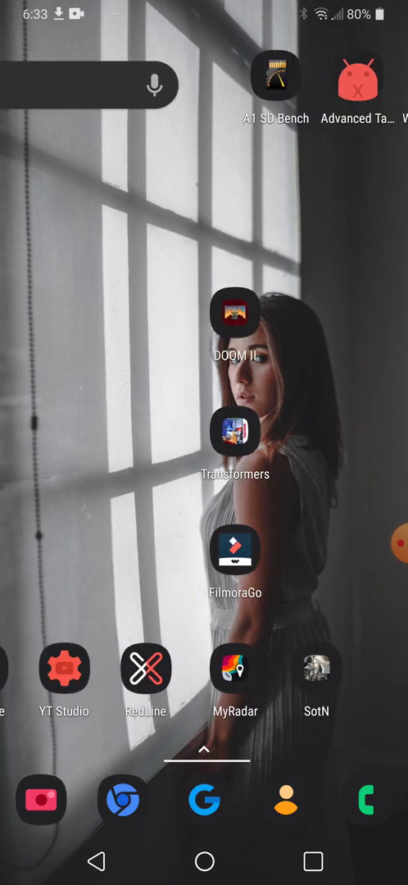
{"action": "scroll", "scroll_direction": "left", "scroll_amount": 3}
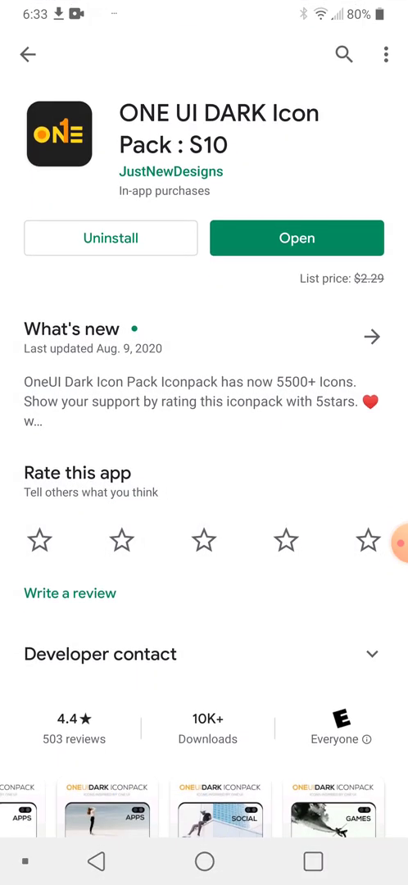
Search Play Store for 'nova launcher prime', confirm Nova Launcher is installed, and apply the OneUI Dark icons in Nova
{"action": "type", "text": "no"}
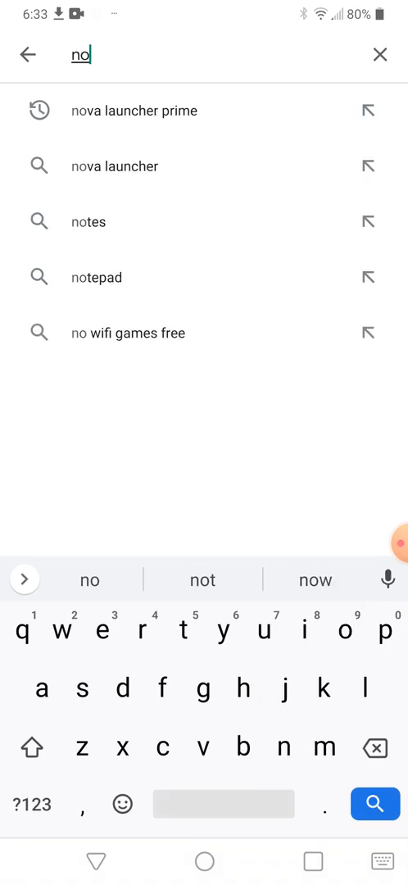
{"action": "left_click", "coordinate": [134, 111]}
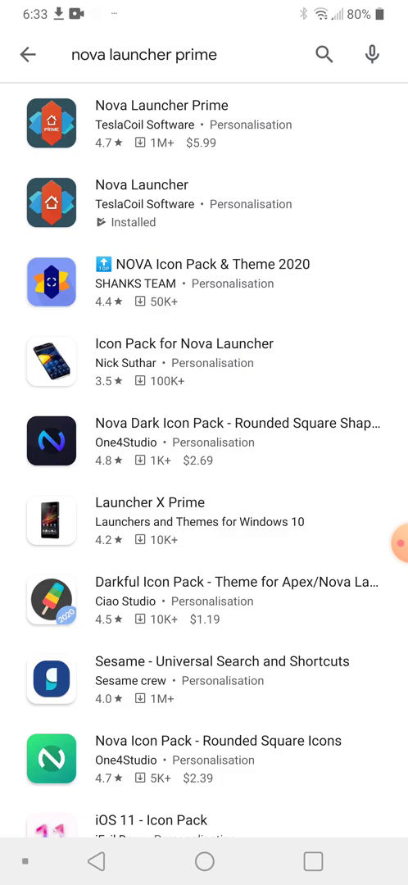
{"action": "left_click", "coordinate": [141, 203]}
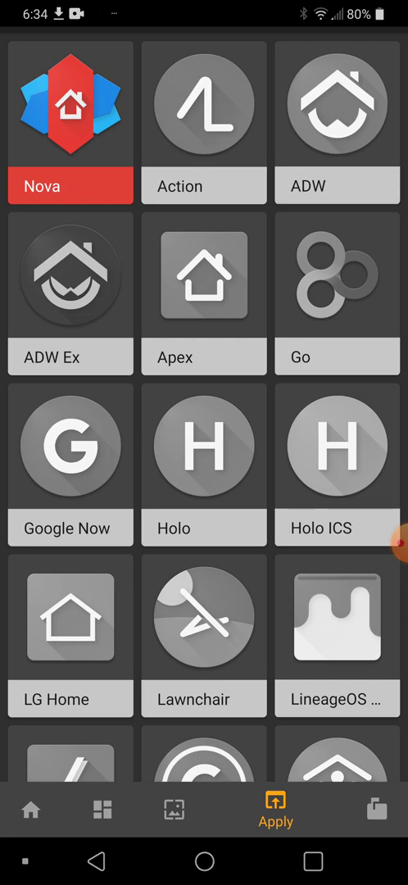
{"action": "left_click", "coordinate": [275, 809]}
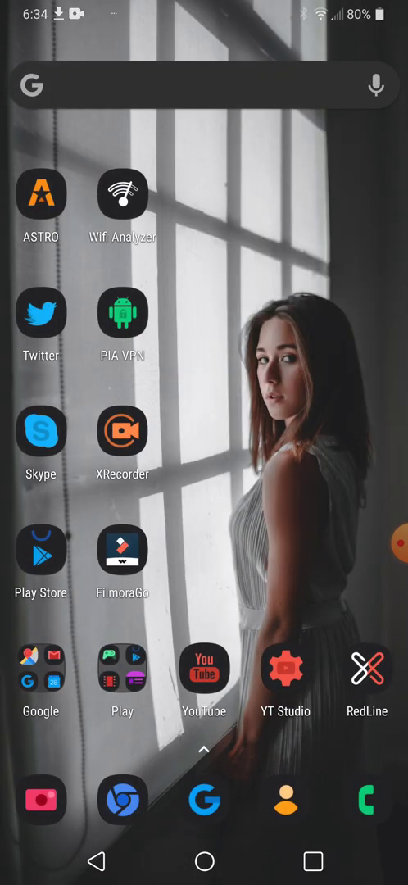